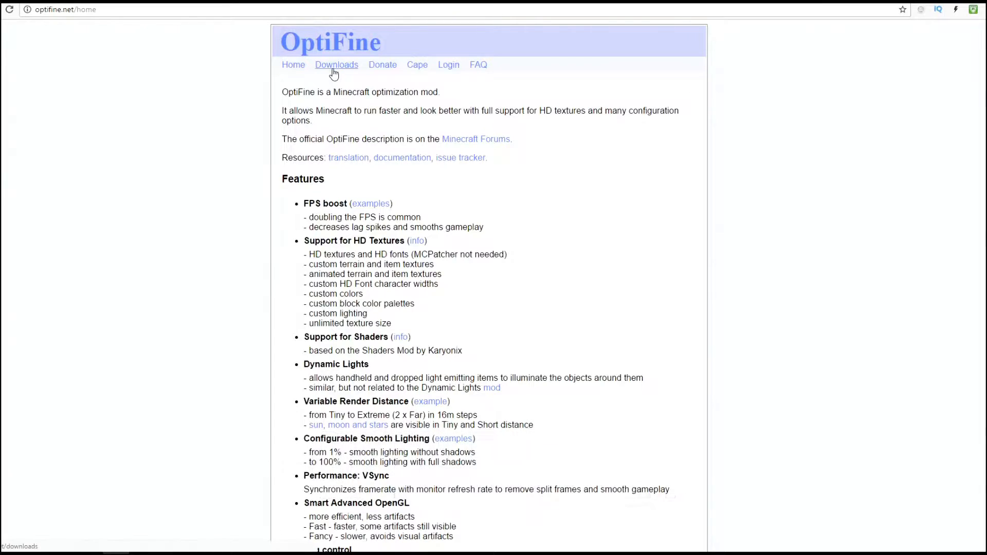
Reach the mirror download page for OptiFine 1.11.2 HD U B7 from the Downloads list.
click(336, 64)
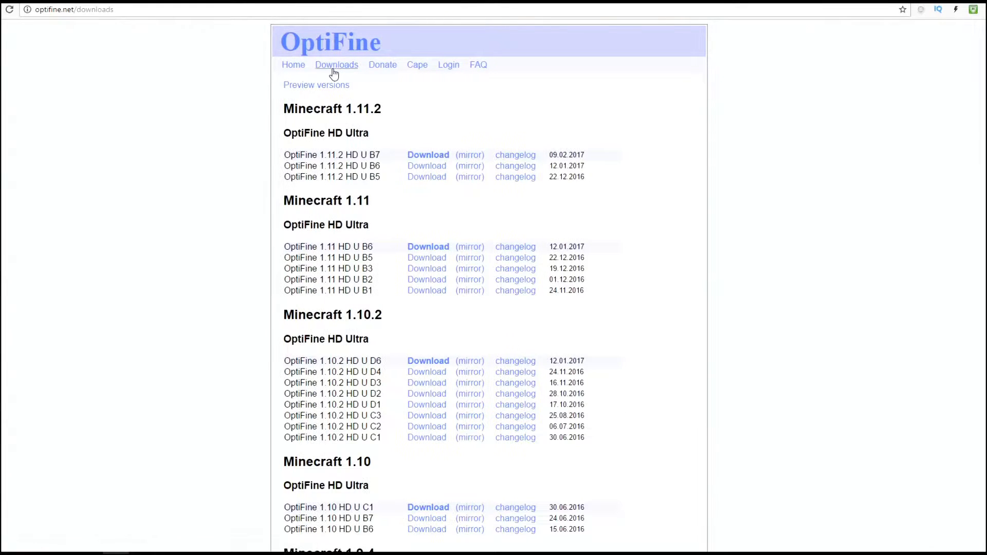
double_click(312, 108)
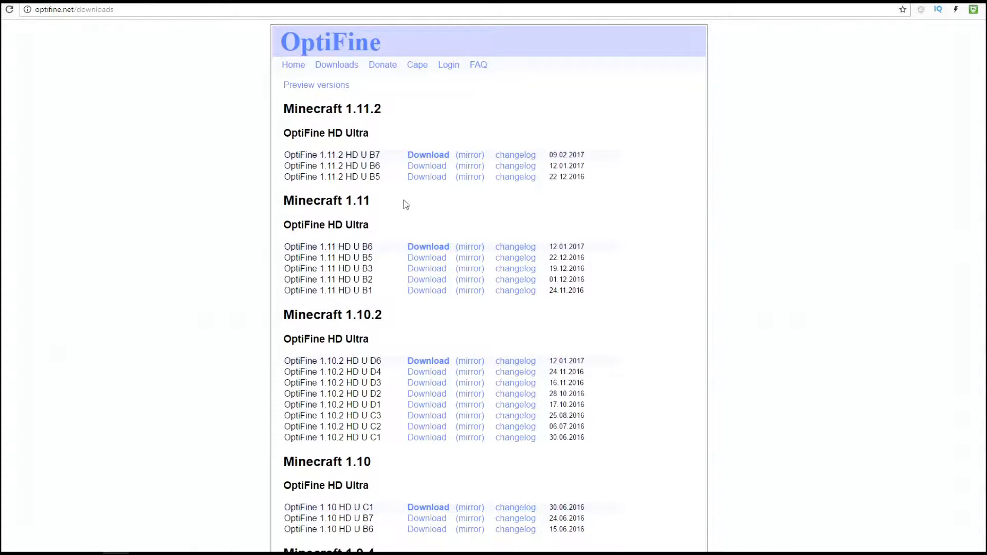
mouse_move(433, 165)
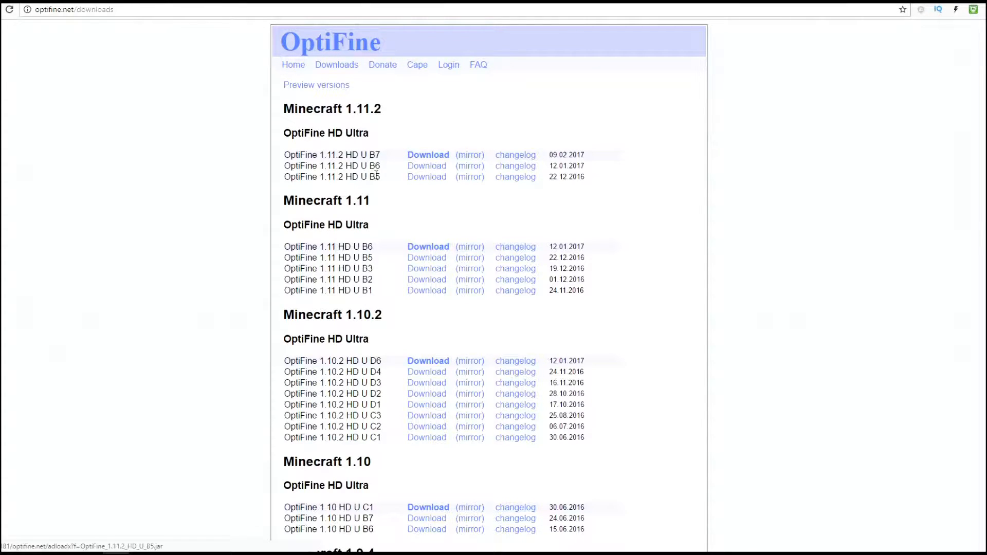
double_click(375, 155)
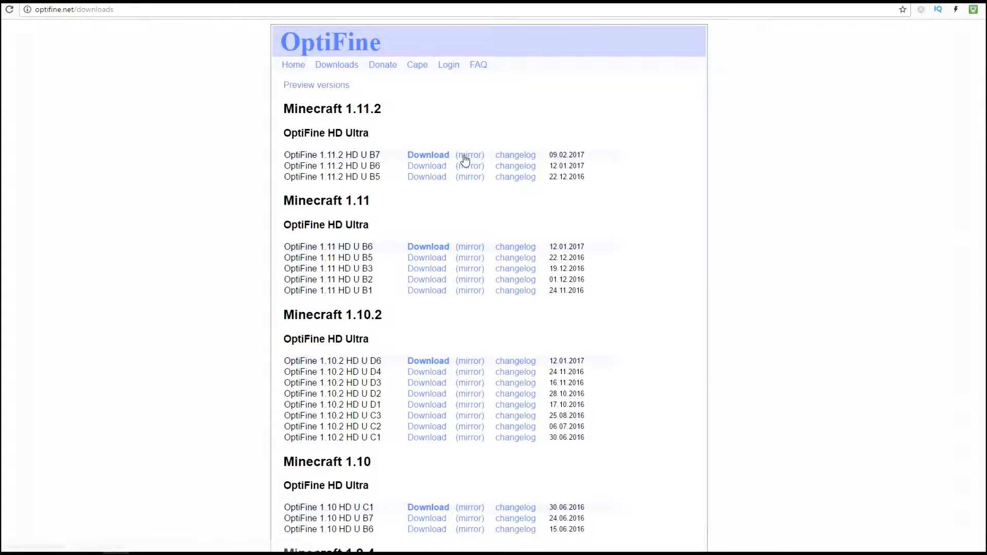
click(428, 154)
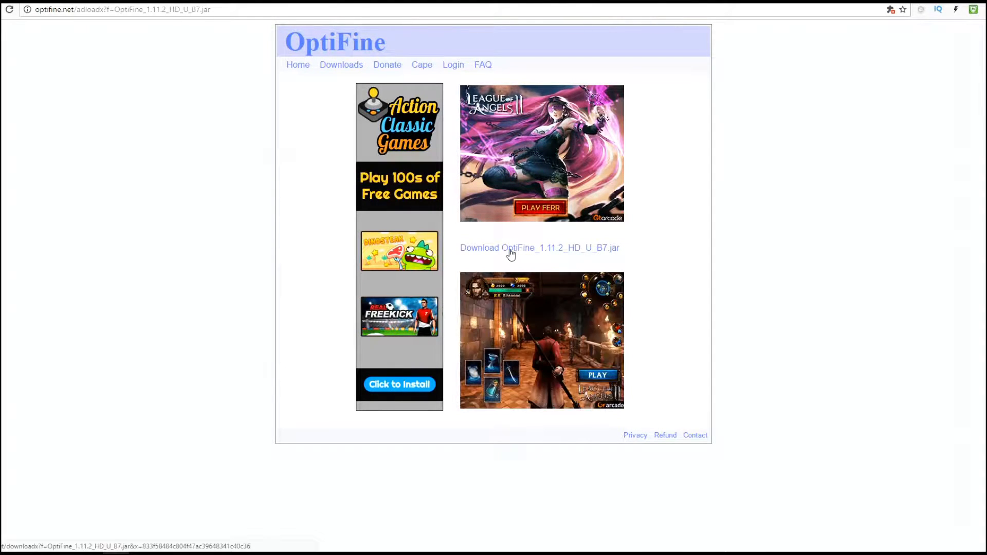
Download OptiFine_1.11.2_HD_U_B7.jar, keep it despite the warning, and launch its installer.
click(539, 248)
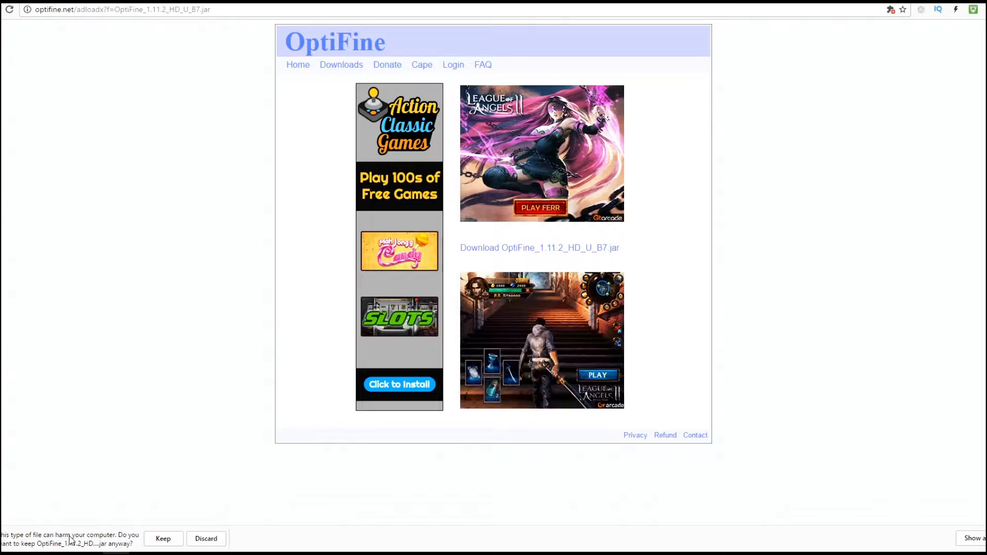
click(163, 538)
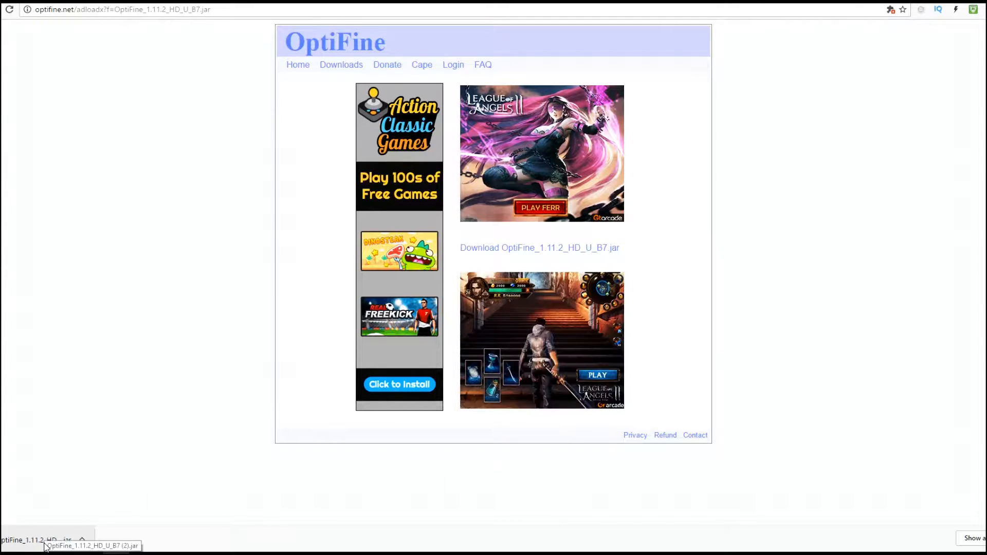
click(41, 540)
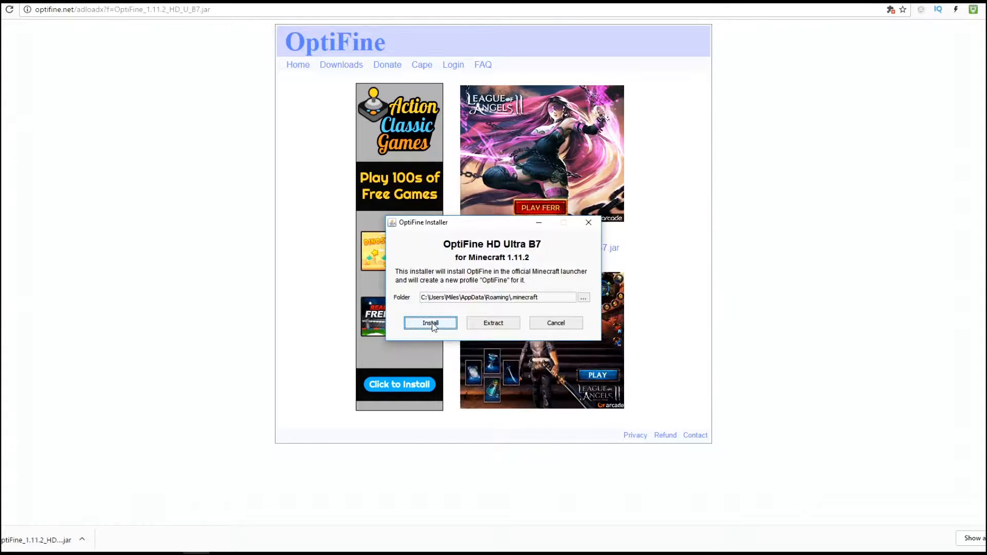
Install OptiFine HD U B7 into the .minecraft folder, creating the 1.11.2-OptiFine_HD_U_B7 version.
click(430, 323)
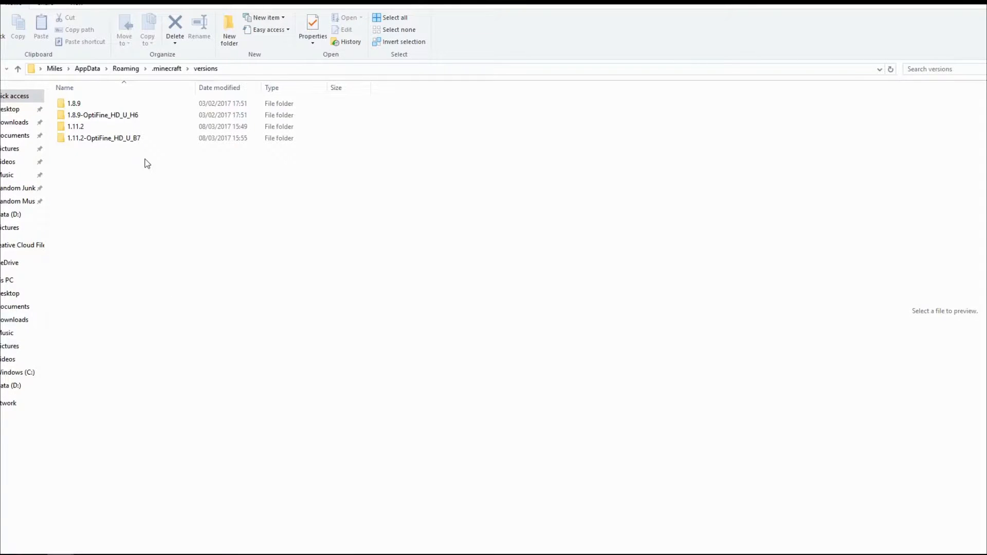
mouse_move(147, 172)
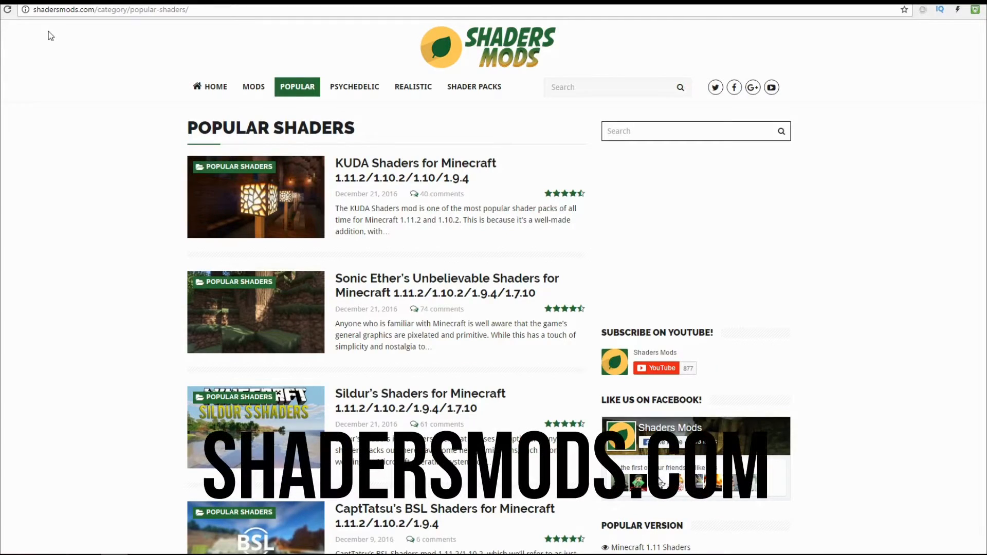
Locate the Sildur's Shaders for Minecraft 1.11.2 article and bring its install steps and download links into view.
scroll(down, 3)
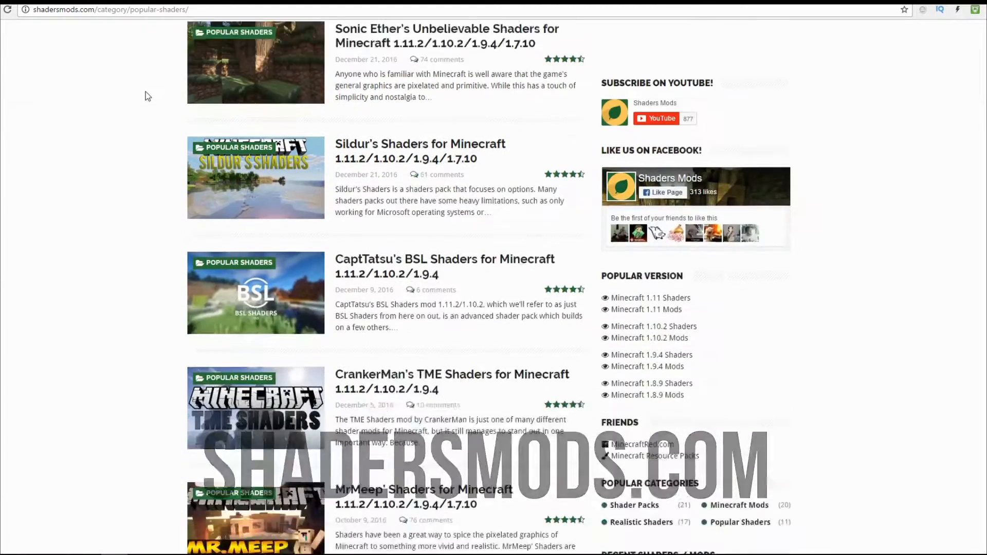
scroll(up, 3)
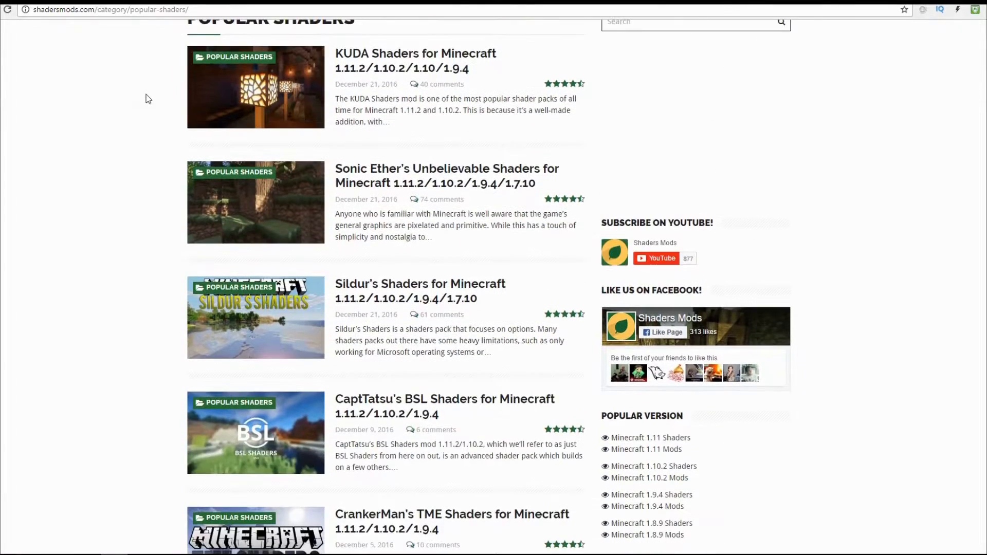
scroll(down, 3)
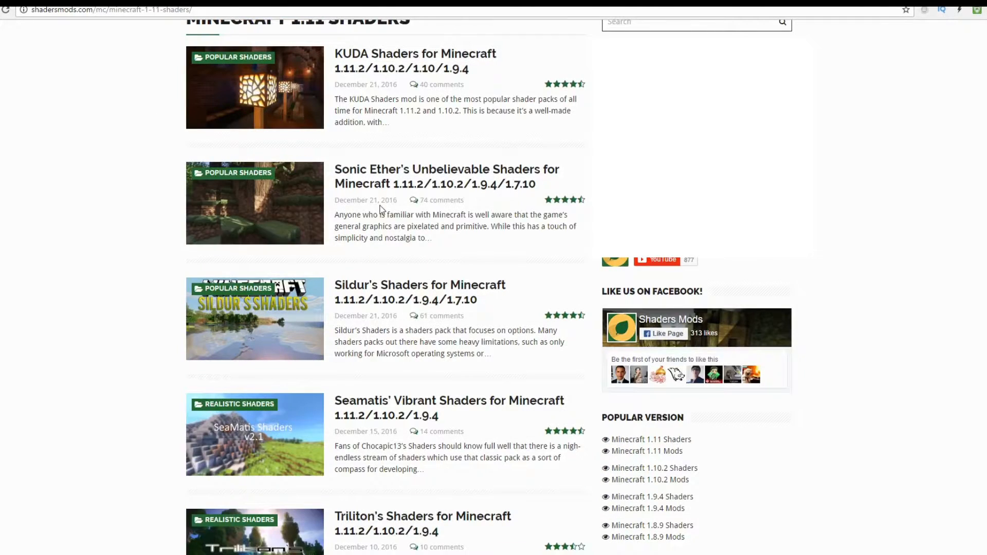
scroll(down, 3)
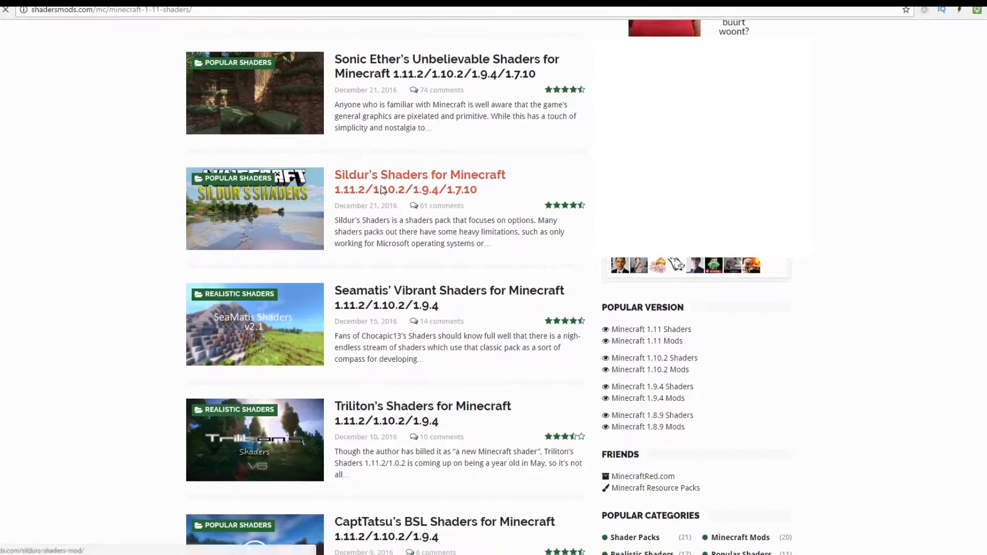
click(420, 175)
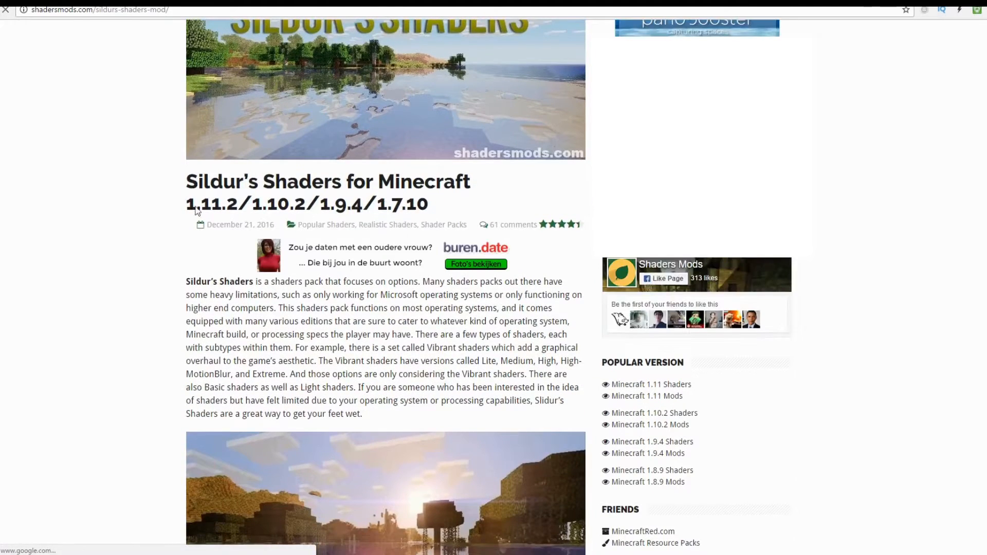
double_click(212, 204)
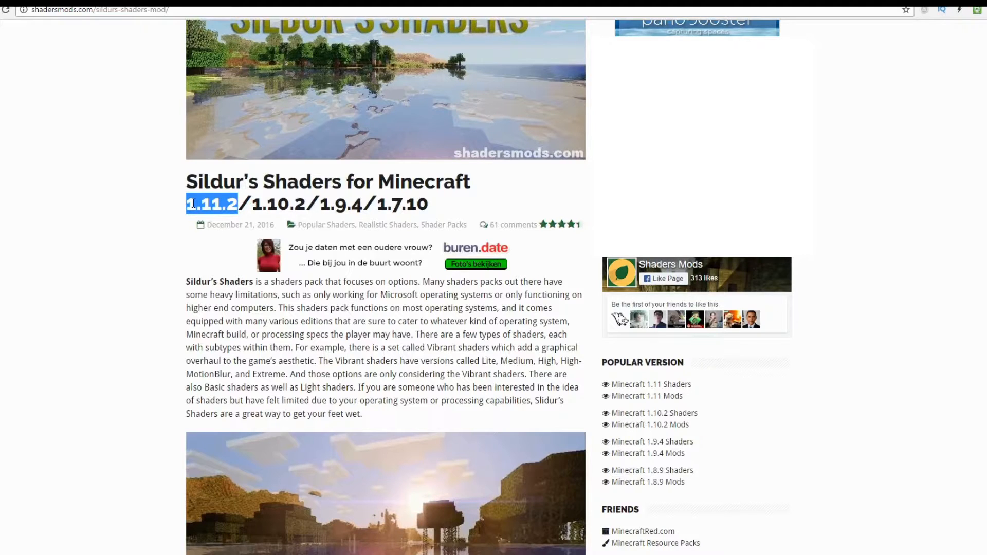
scroll(down, 3)
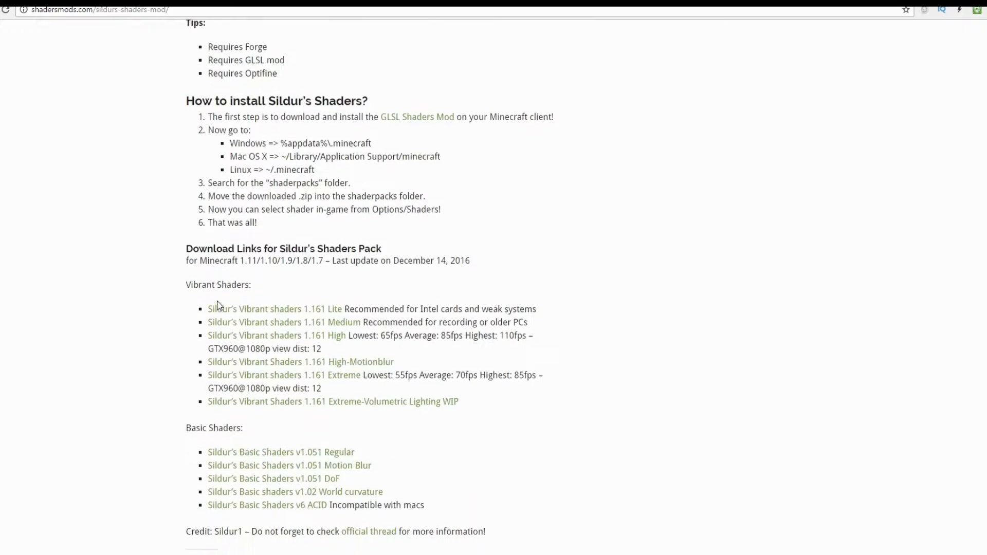
Scroll the article to the Sildur's Vibrant Shaders download list.
scroll(down, 3)
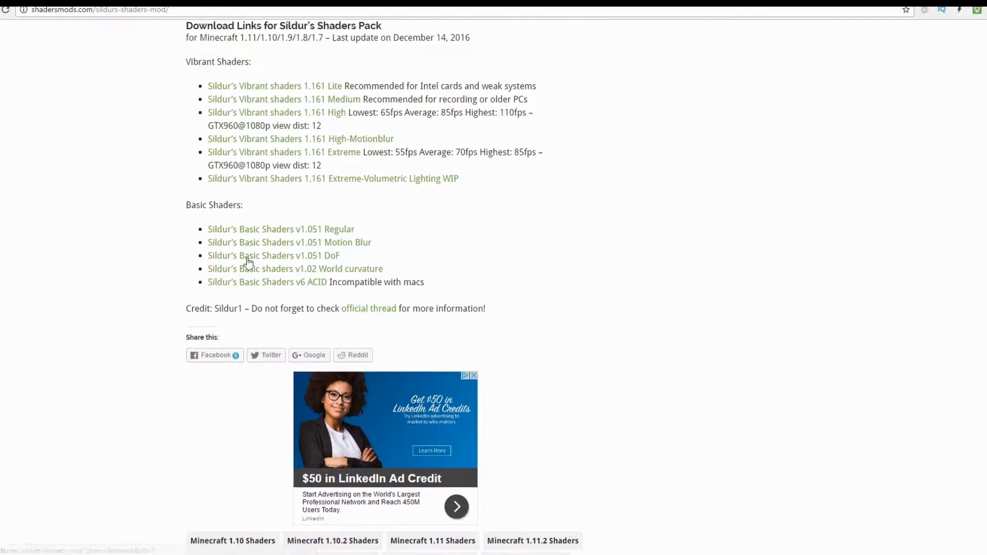
scroll(up, 3)
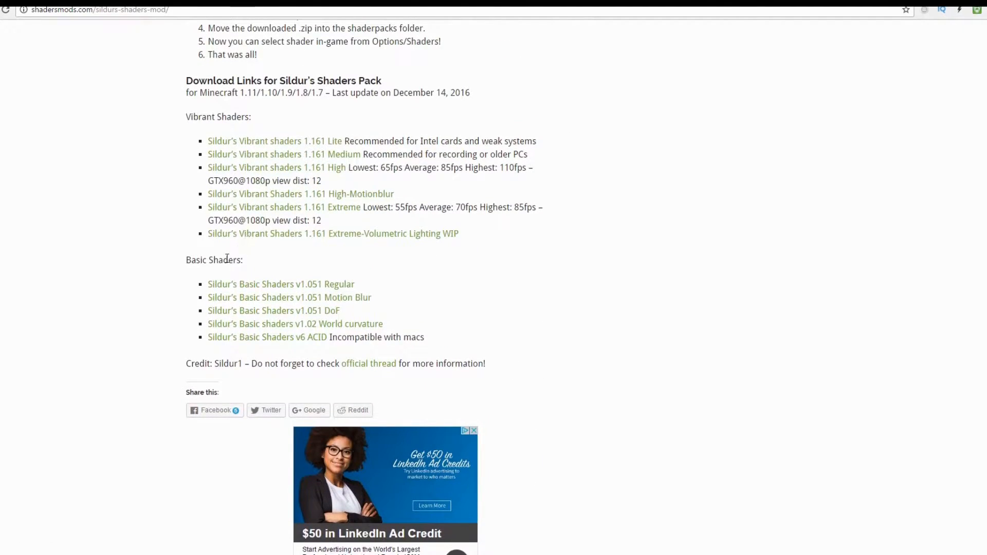
mouse_move(291, 144)
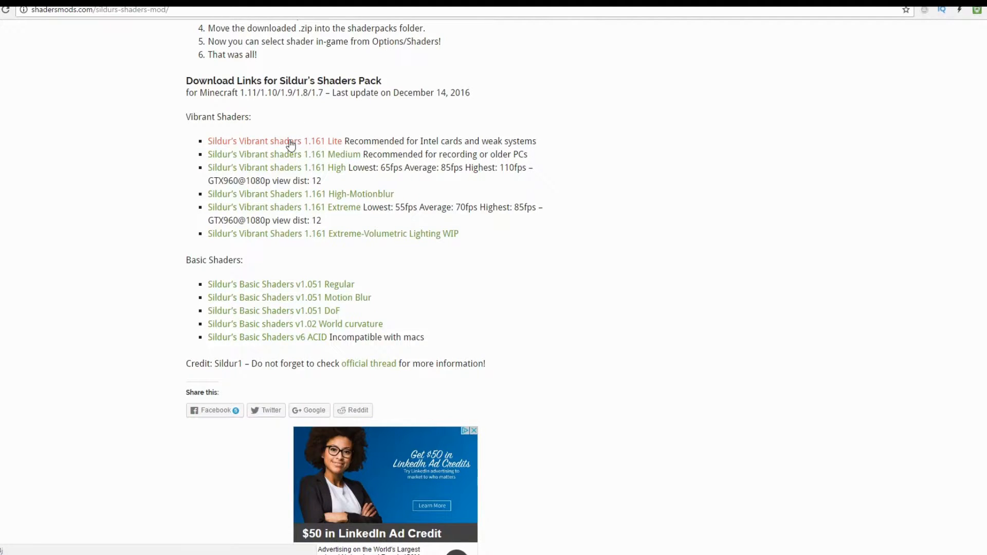
mouse_move(282, 159)
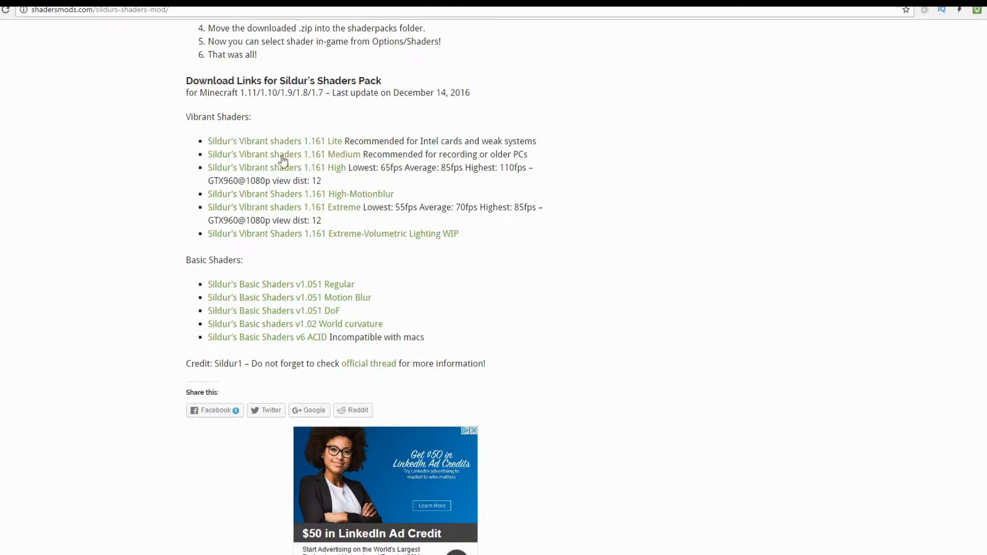
mouse_move(359, 181)
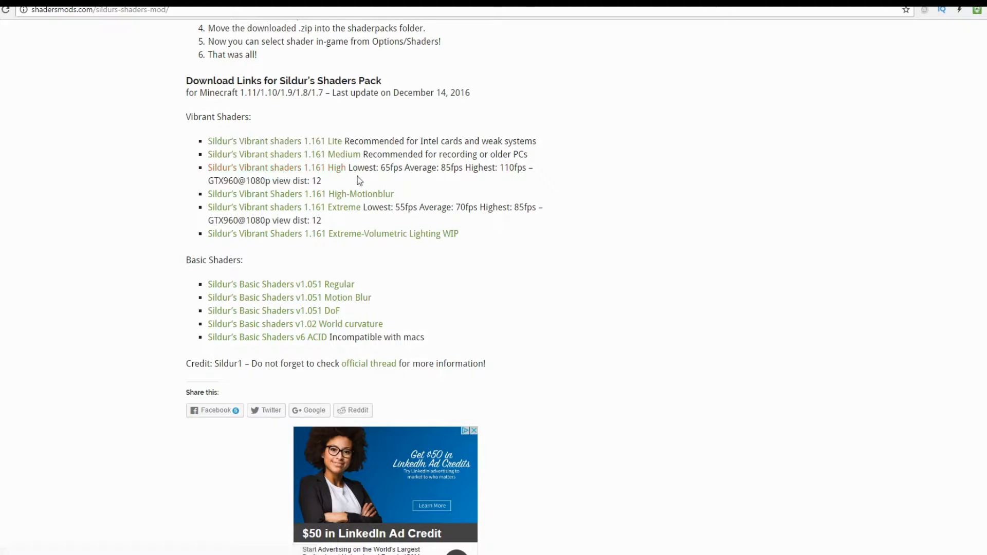
mouse_move(338, 152)
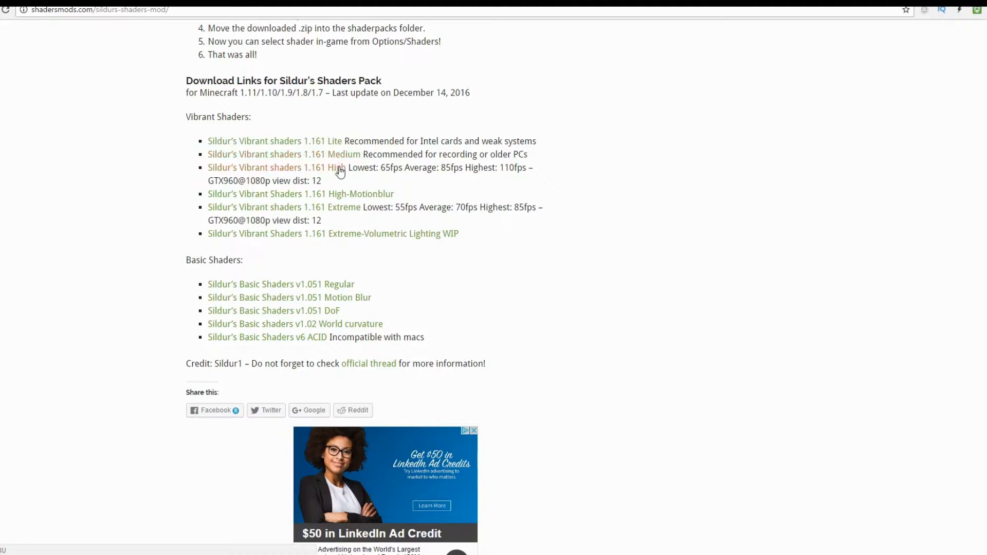
mouse_move(344, 181)
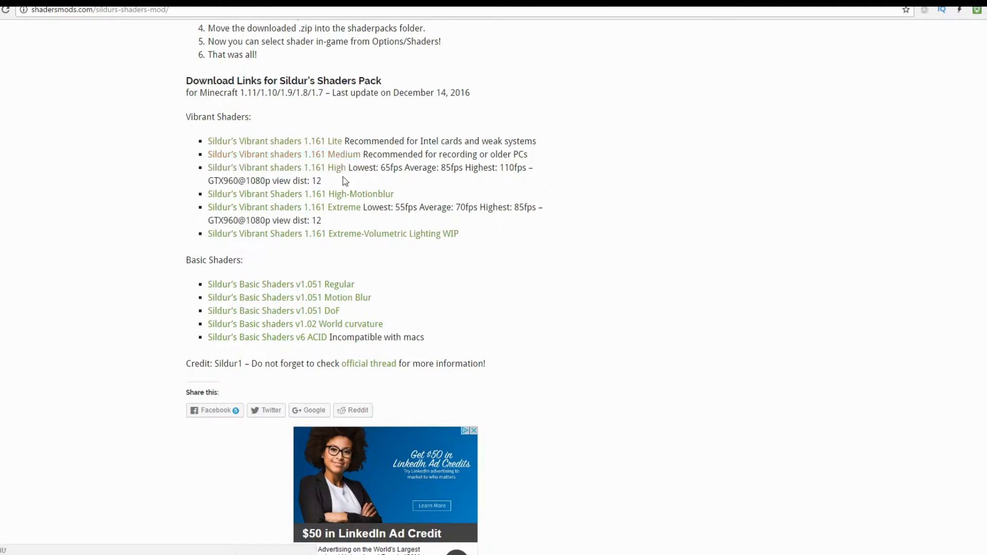
mouse_move(350, 217)
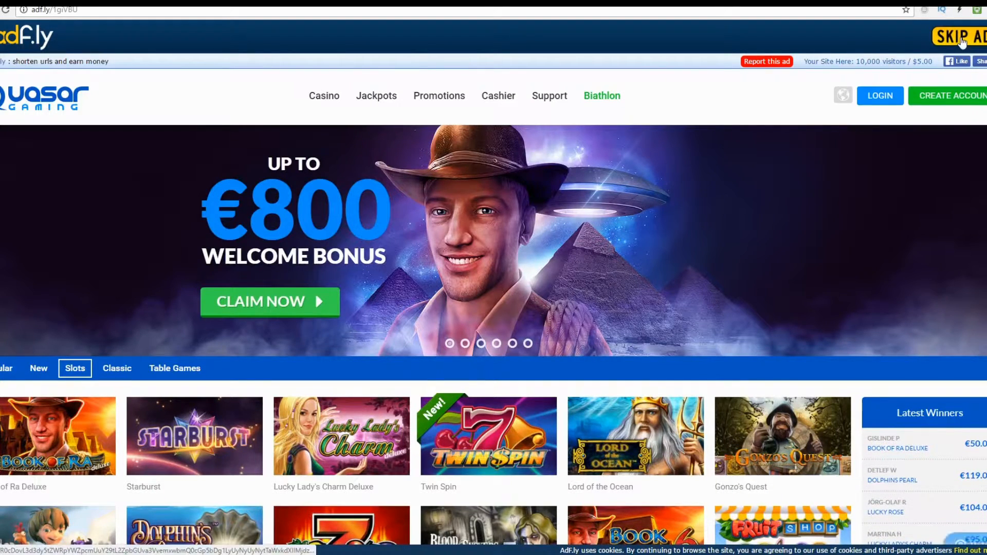
Skip the adf.ly ad, continue to MediaFire and download the Sildur's Vibrant Shaders v1.161 High zip.
click(959, 36)
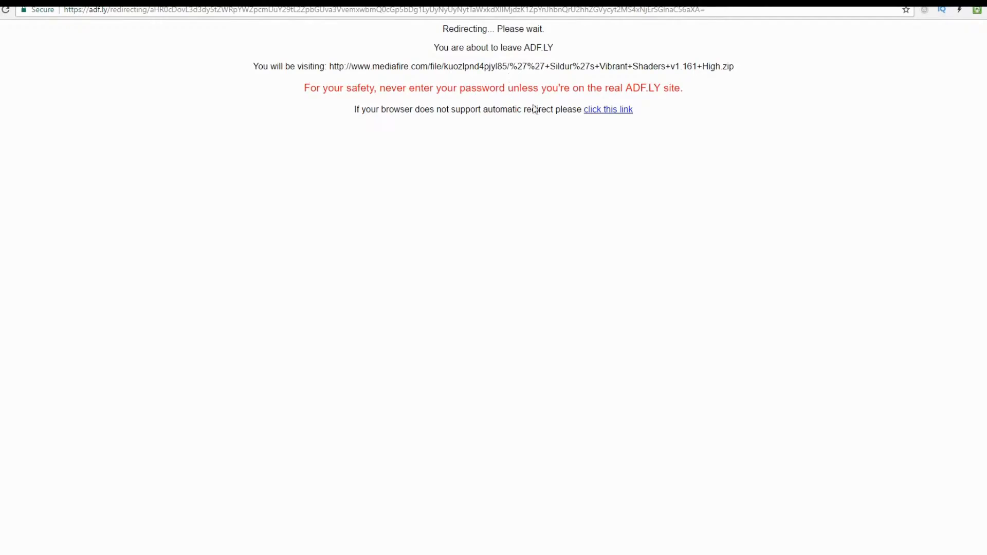
click(608, 109)
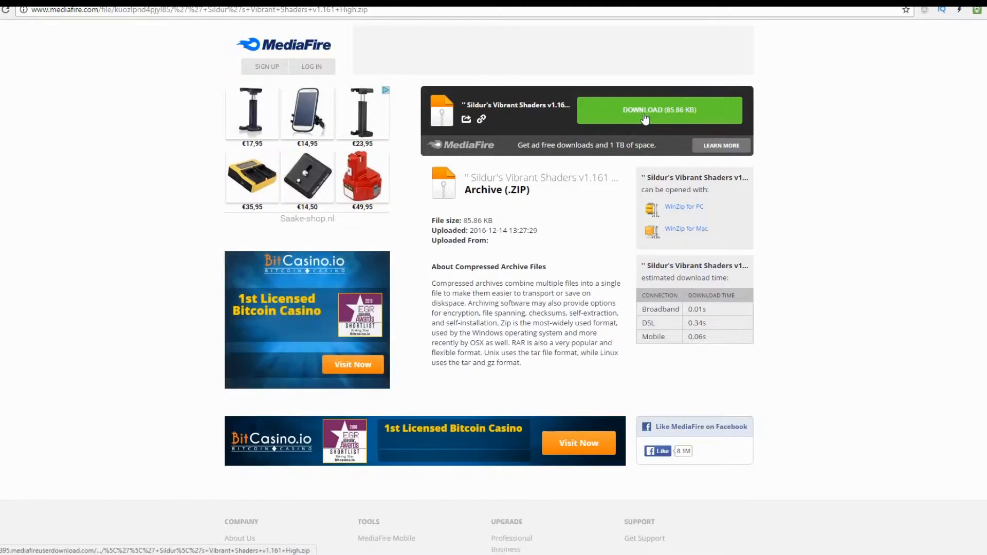
click(658, 110)
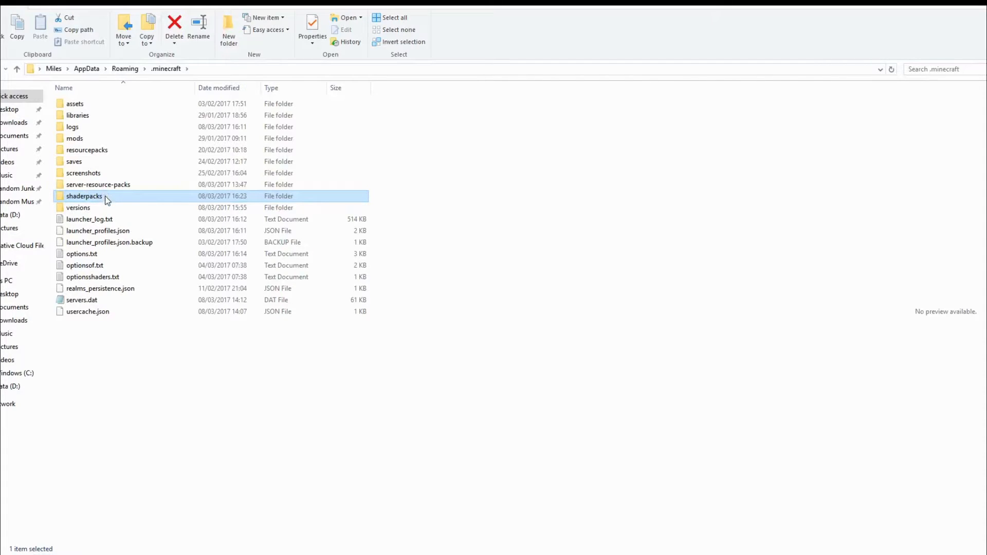
Enter the shaderpacks folder inside .minecraft.
double_click(84, 197)
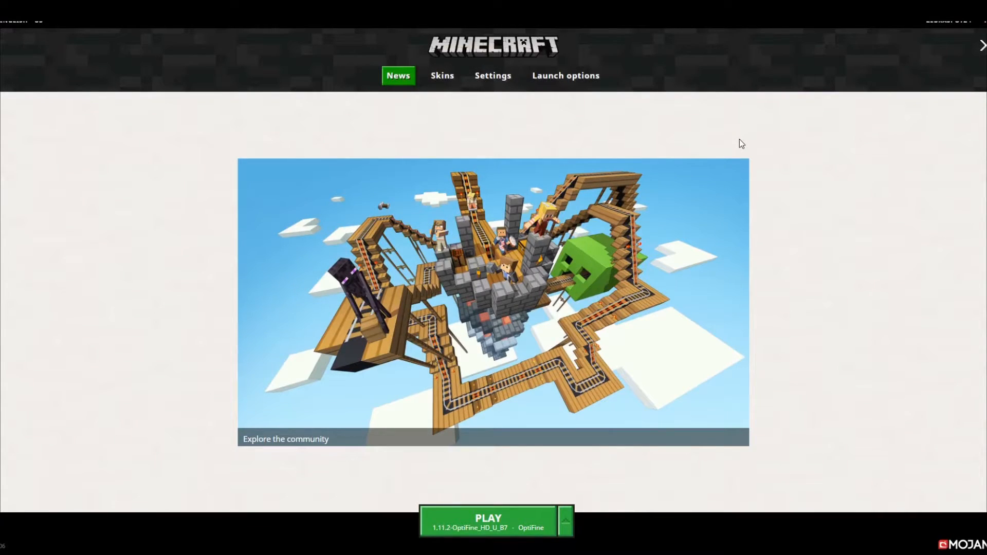
mouse_move(561, 492)
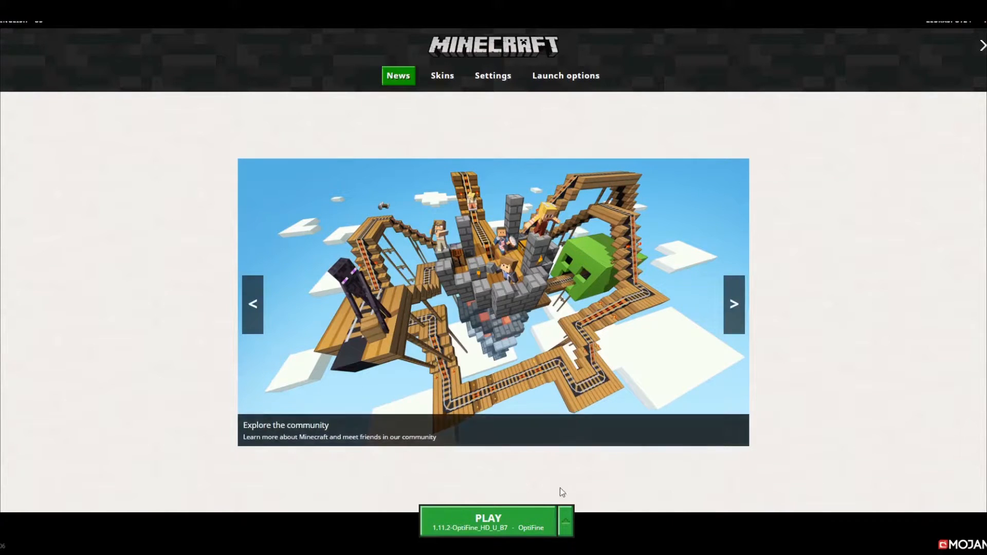
Launch Minecraft 1.11.2 using the 1.11.2-OptiFine_HD_U_B7 profile.
click(565, 520)
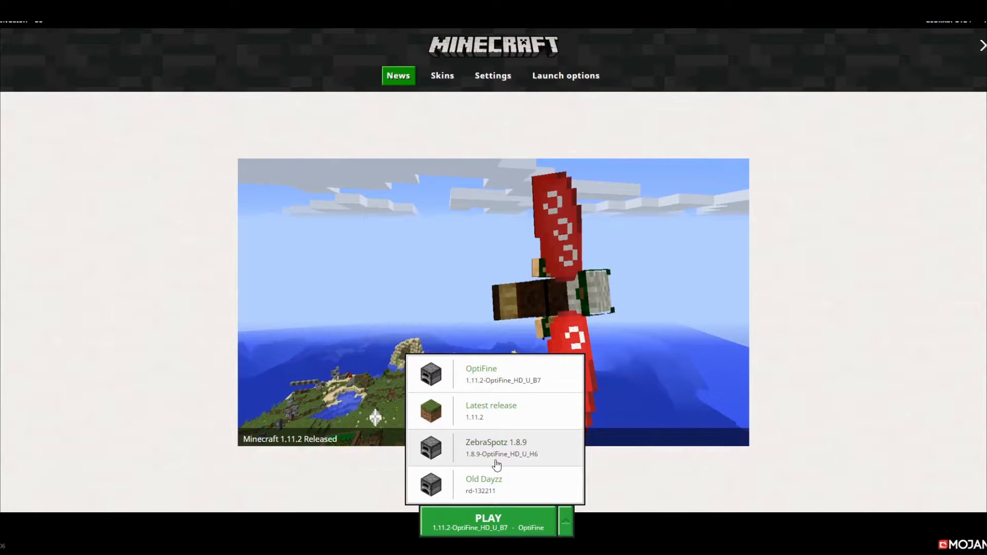
mouse_move(489, 384)
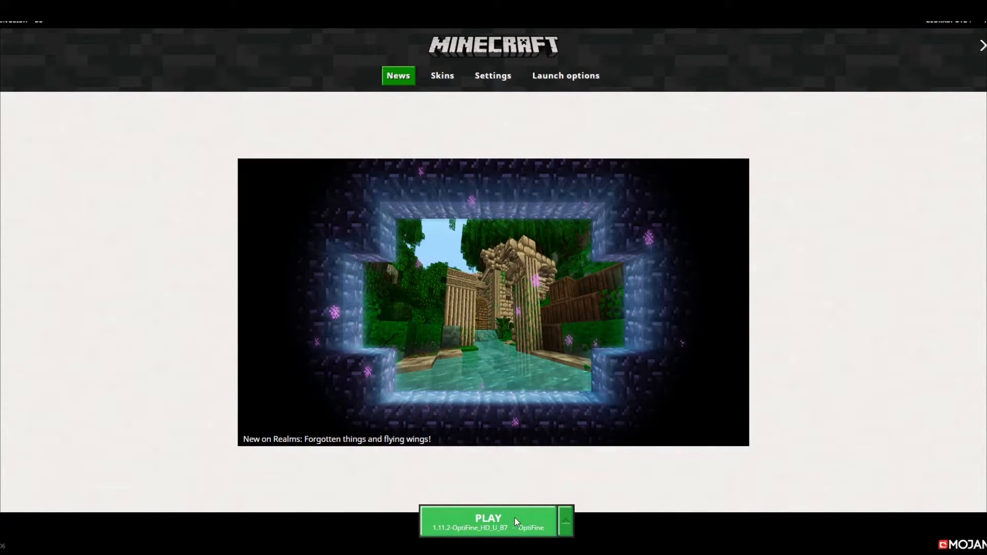
click(487, 520)
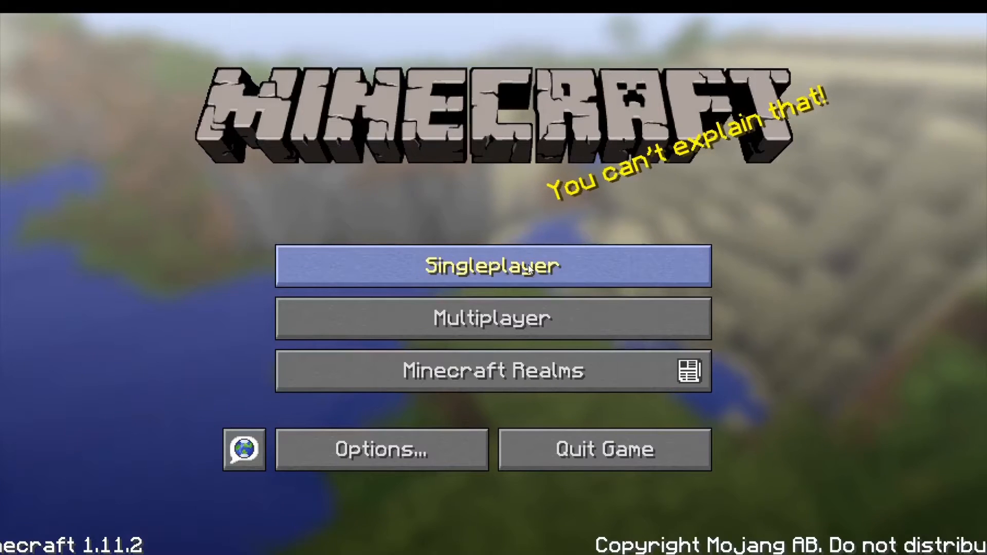
Enter the singleplayer savanna world with the modern house by the river.
click(493, 265)
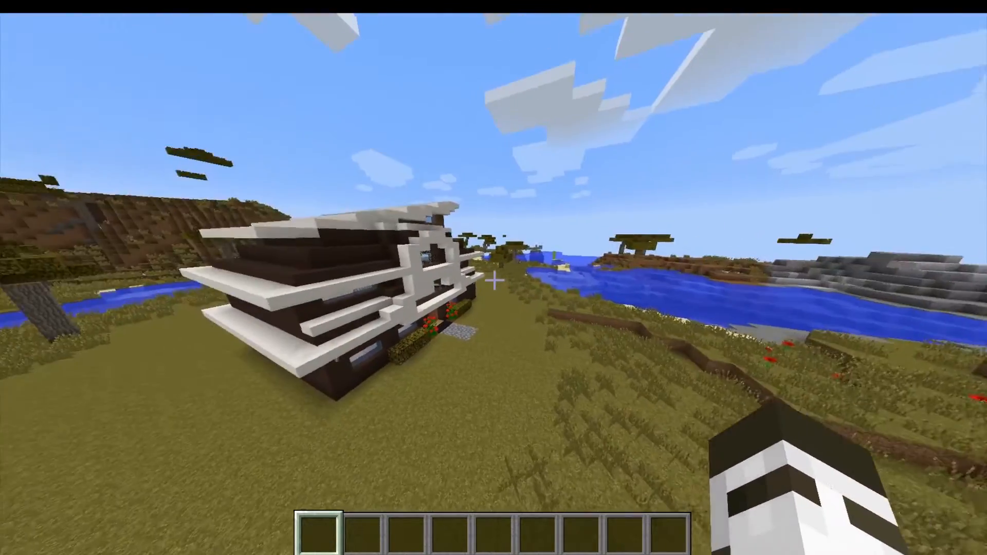
mouse_move(494, 277)
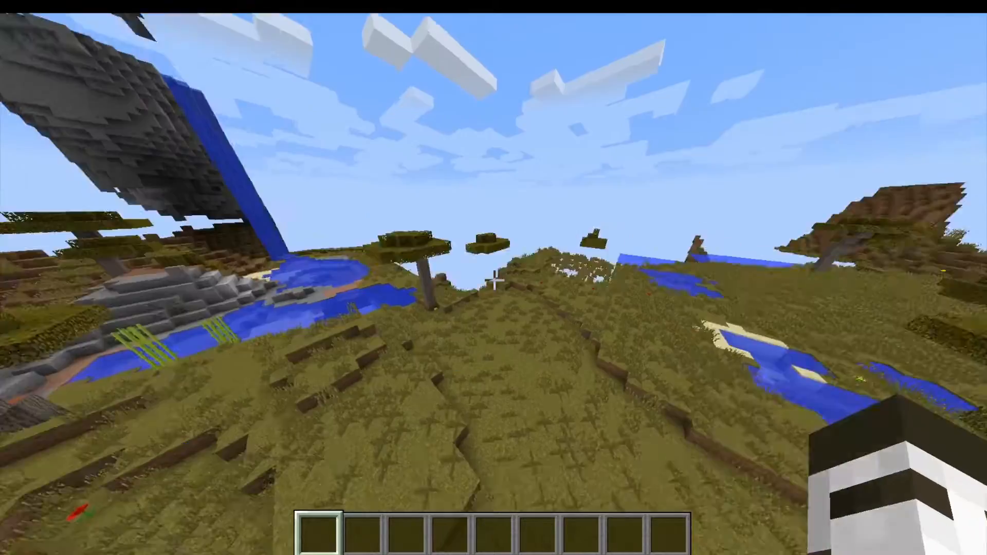
mouse_move(493, 278)
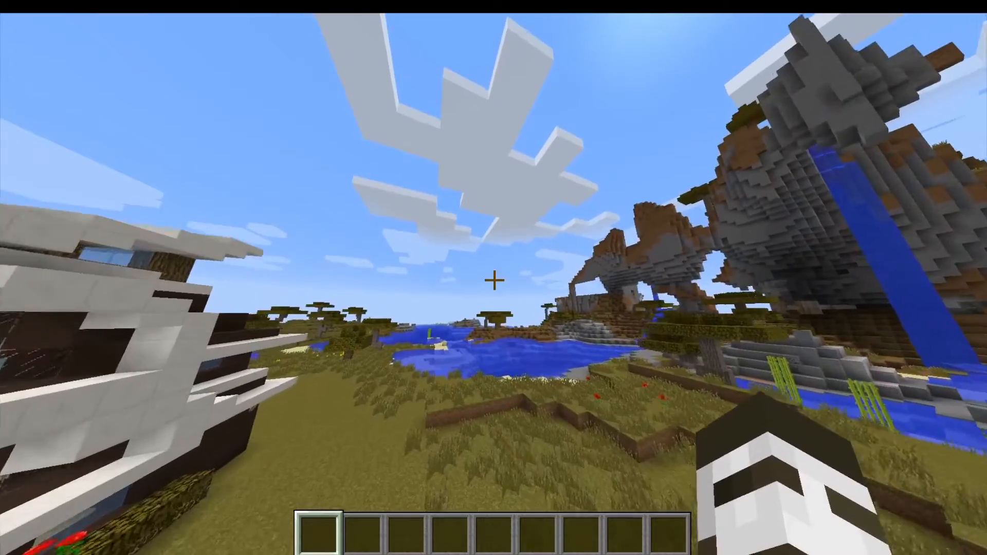
mouse_move(493, 281)
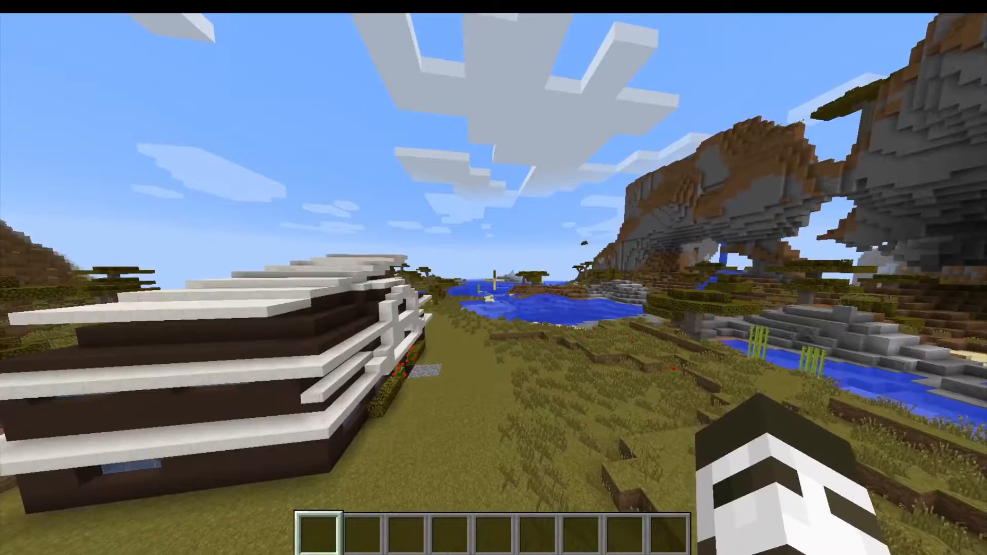
mouse_move(493, 278)
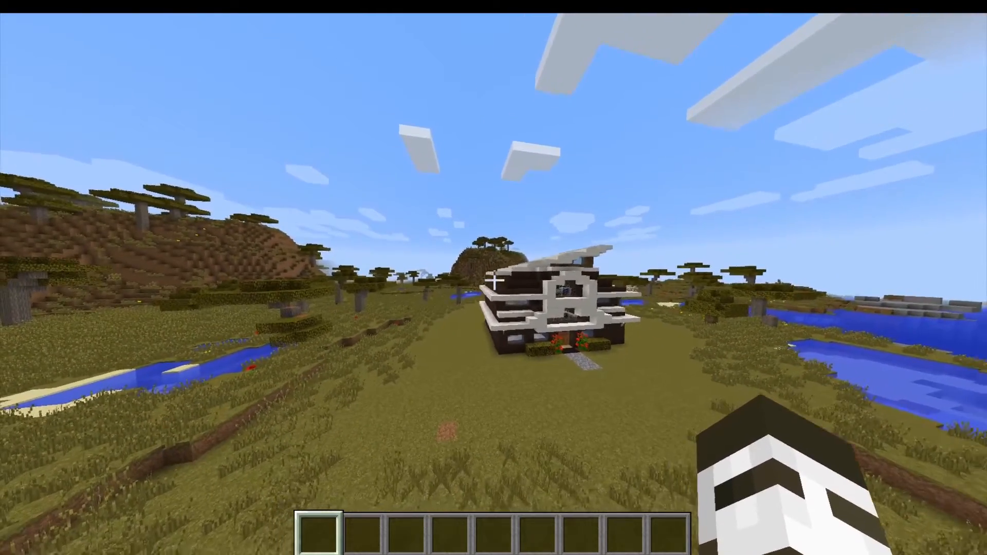
Select Sildurs Vibrant Shaders v1.161 High.zip in the Shaders list and apply it to the world.
key(Escape)
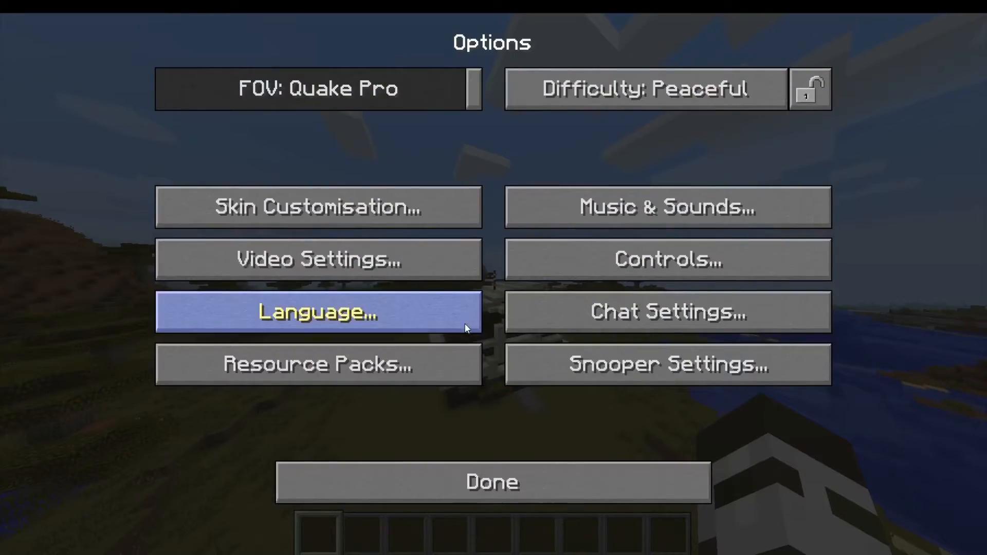
click(317, 259)
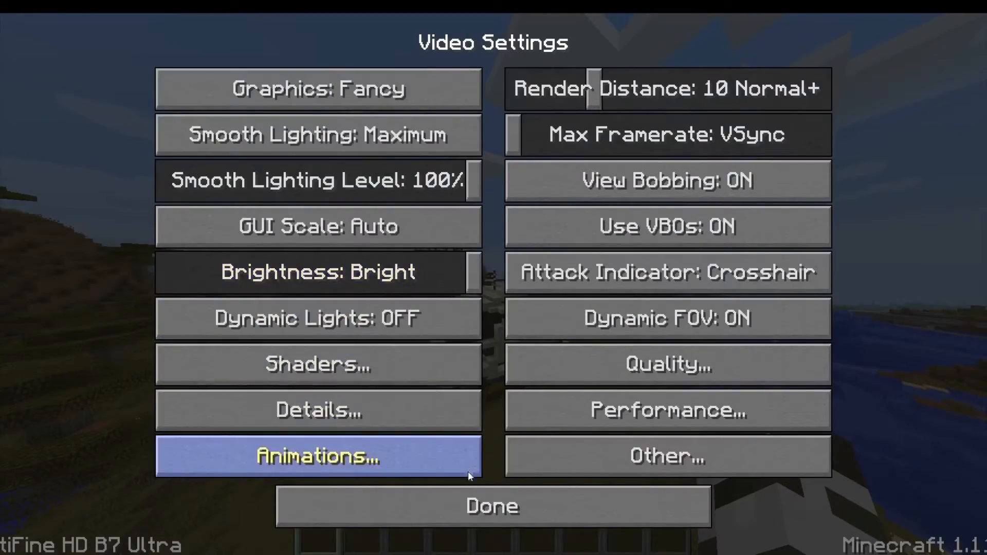
mouse_move(492, 340)
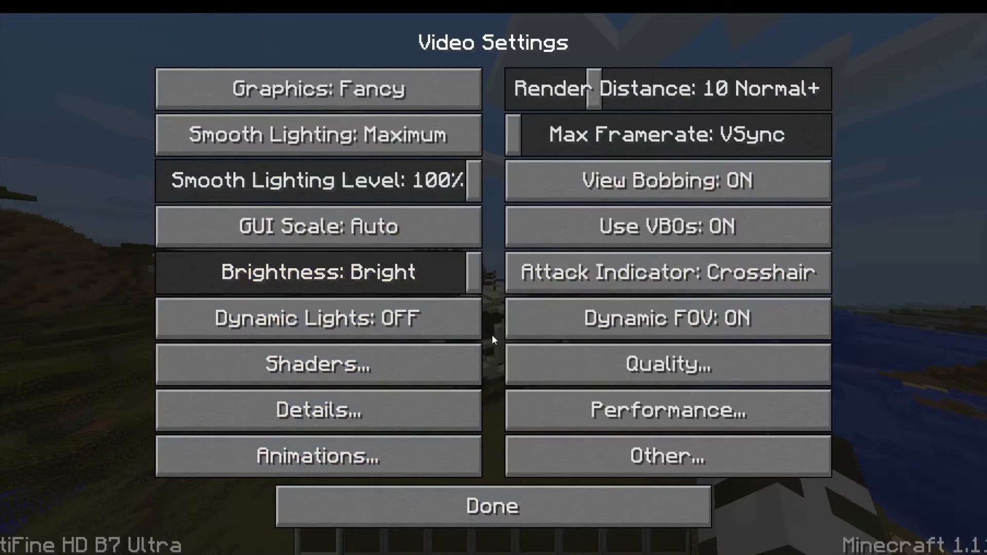
mouse_move(317, 455)
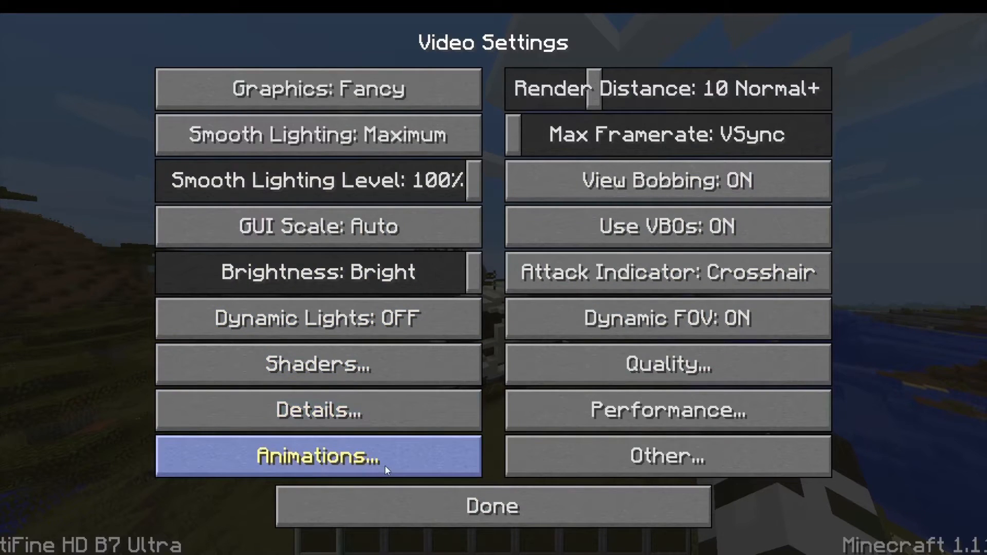
mouse_move(374, 364)
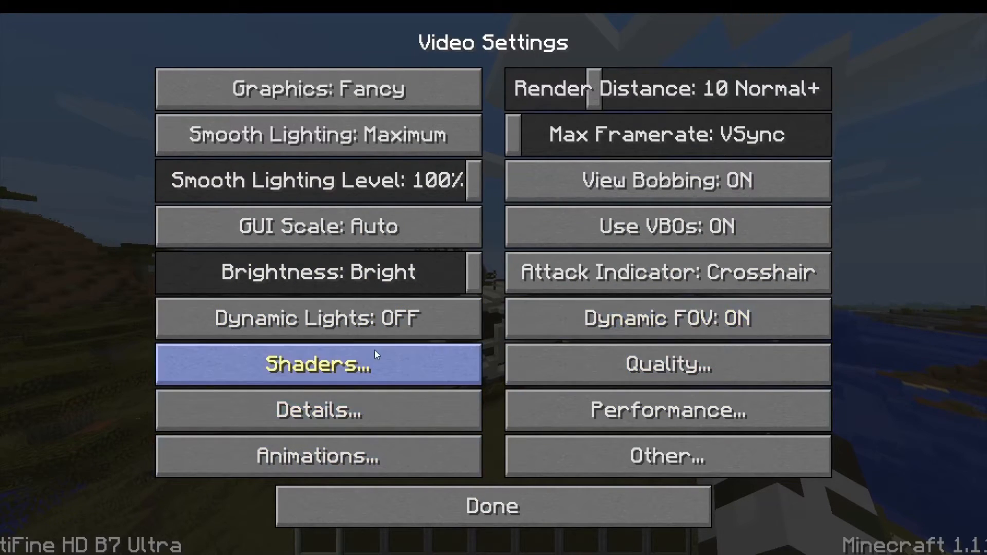
click(317, 364)
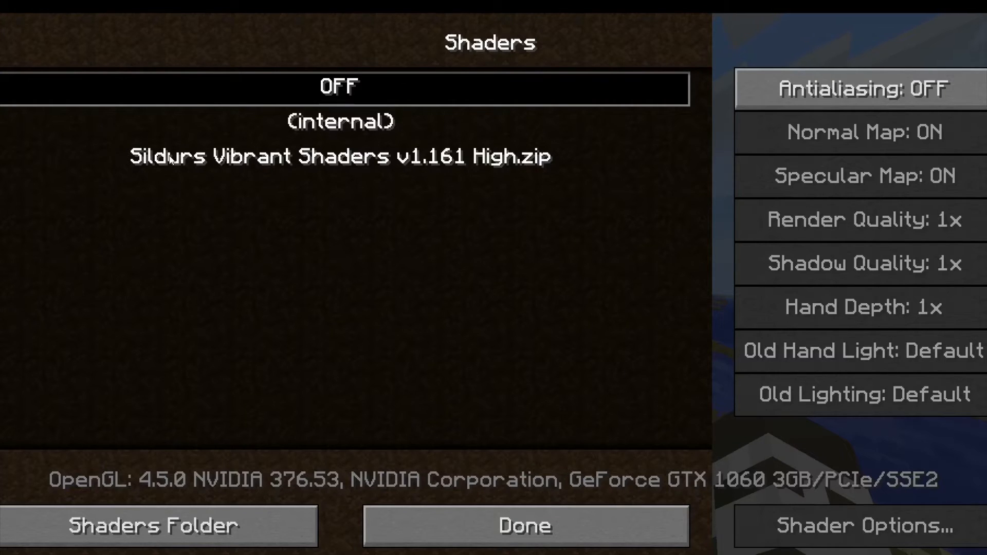
click(339, 156)
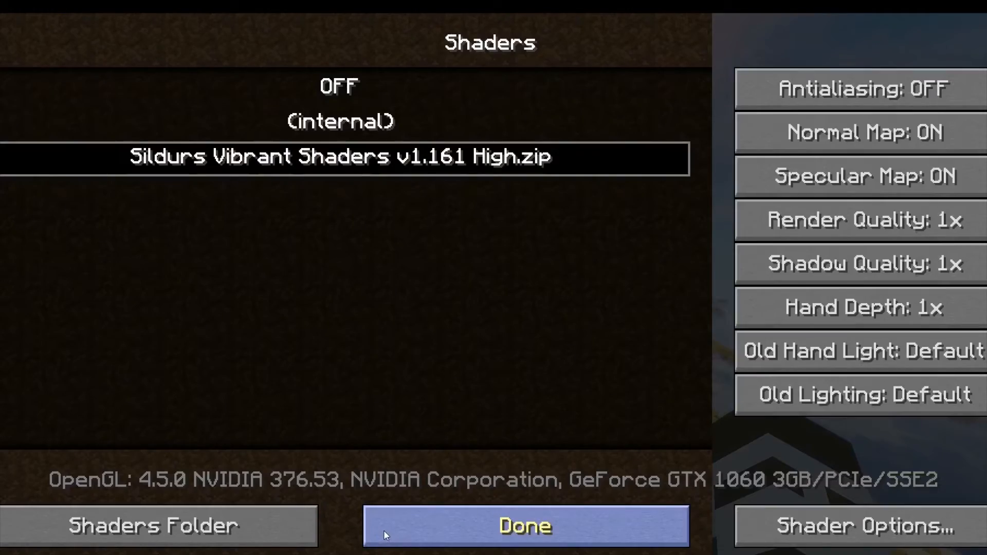
click(523, 526)
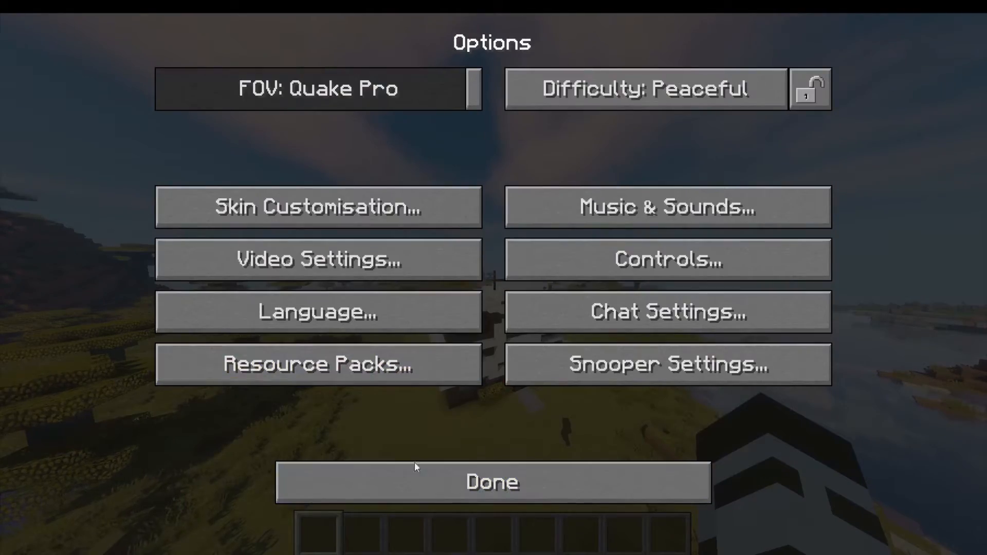
Return to the savanna world to see it rendered with Sildur's Vibrant shaders.
click(491, 483)
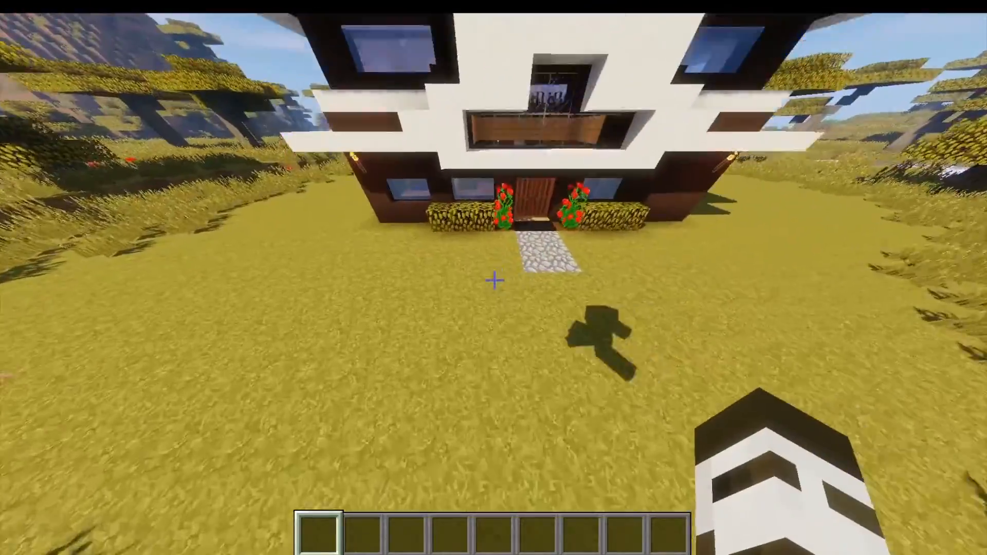
mouse_move(494, 277)
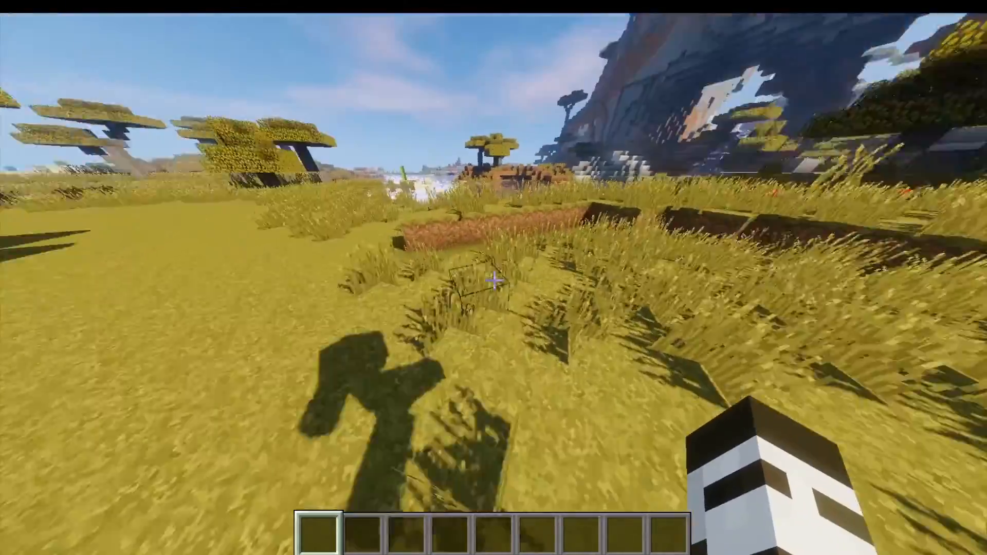
mouse_move(493, 277)
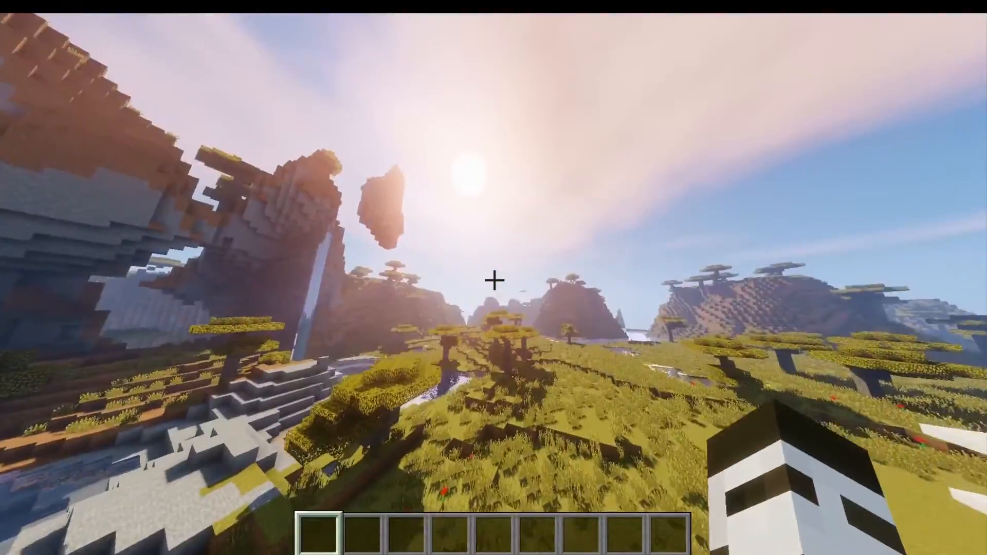
mouse_move(493, 277)
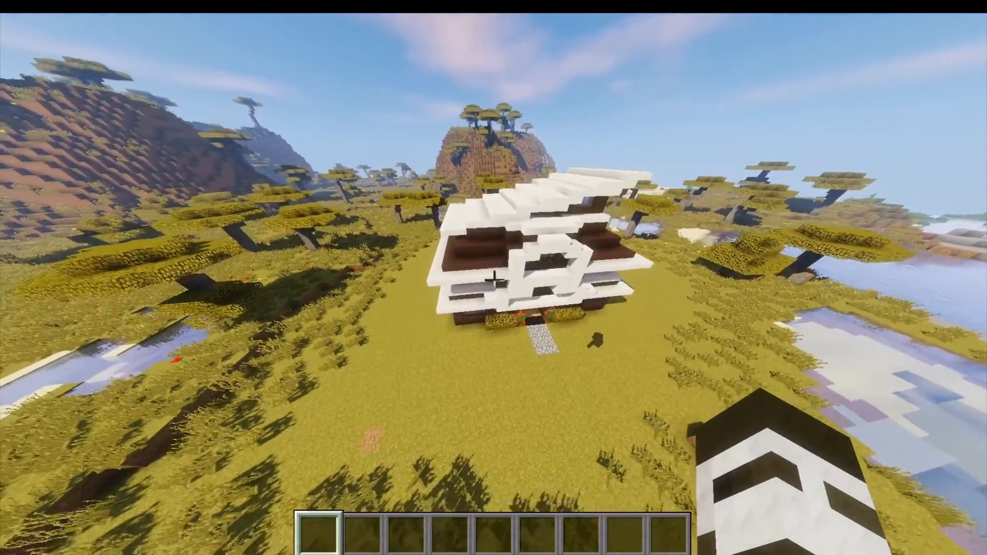
mouse_move(493, 277)
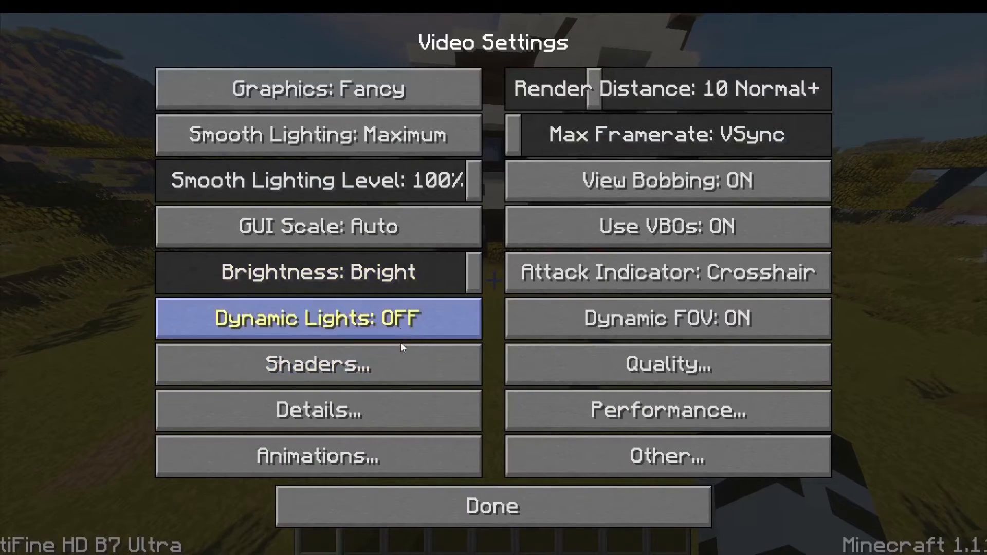
mouse_move(402, 359)
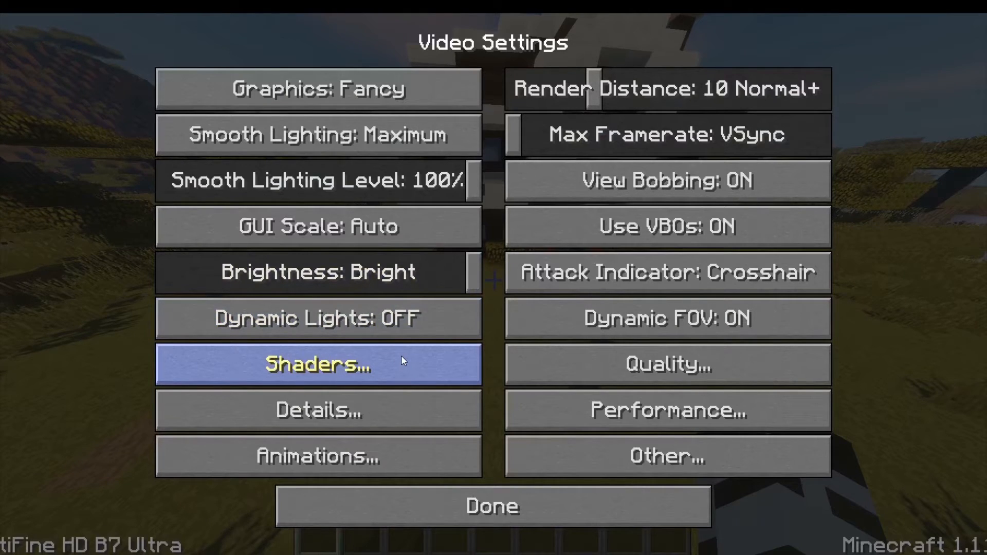
Go into the active shader pack's Shader Options from the Shaders settings.
click(318, 364)
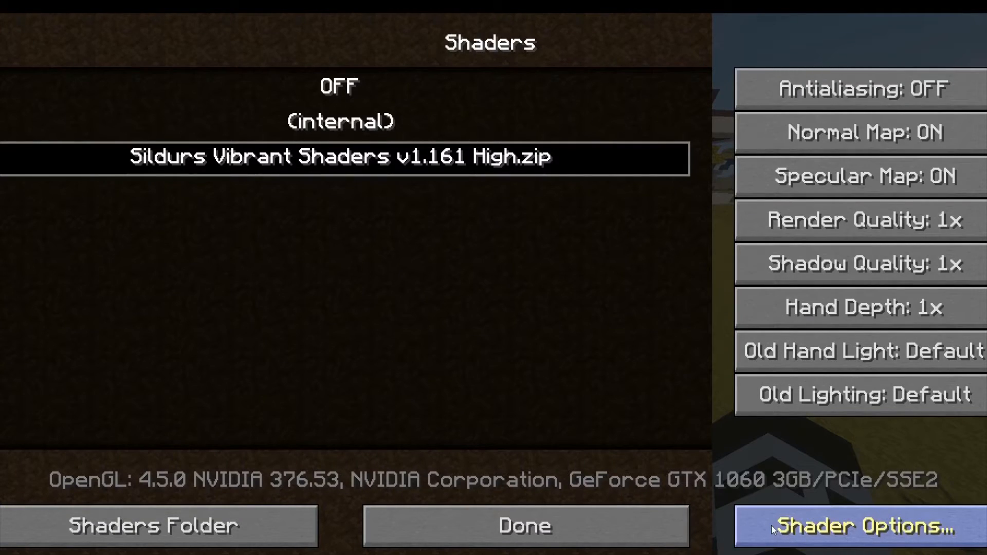
click(860, 526)
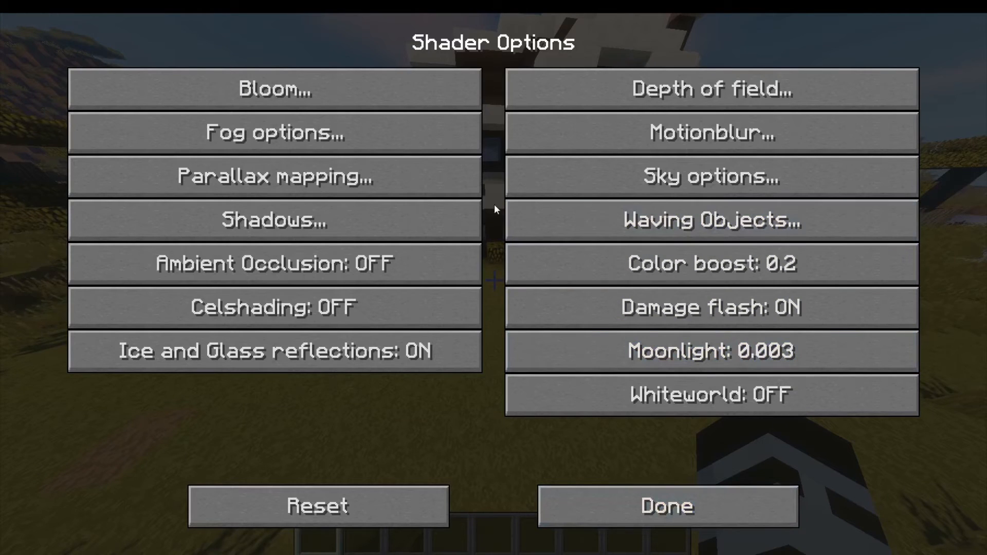
mouse_move(579, 279)
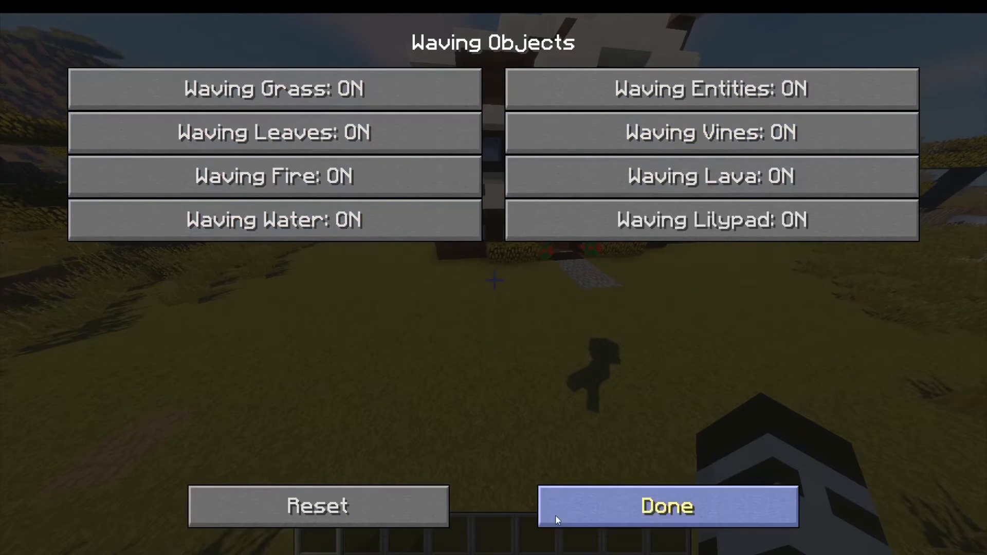
Leave the Waving Objects and Sky settings, close the shader options and resume playing.
click(666, 507)
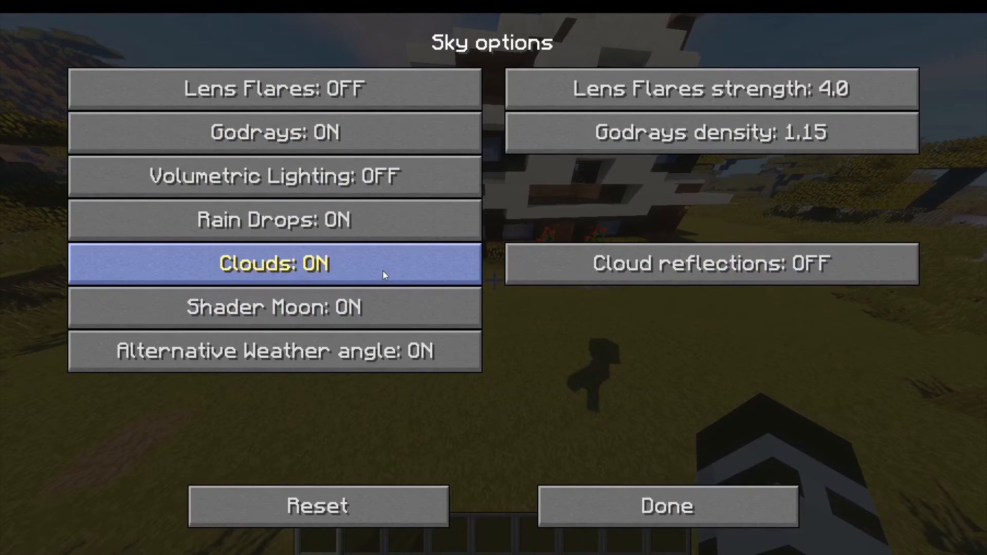
click(665, 505)
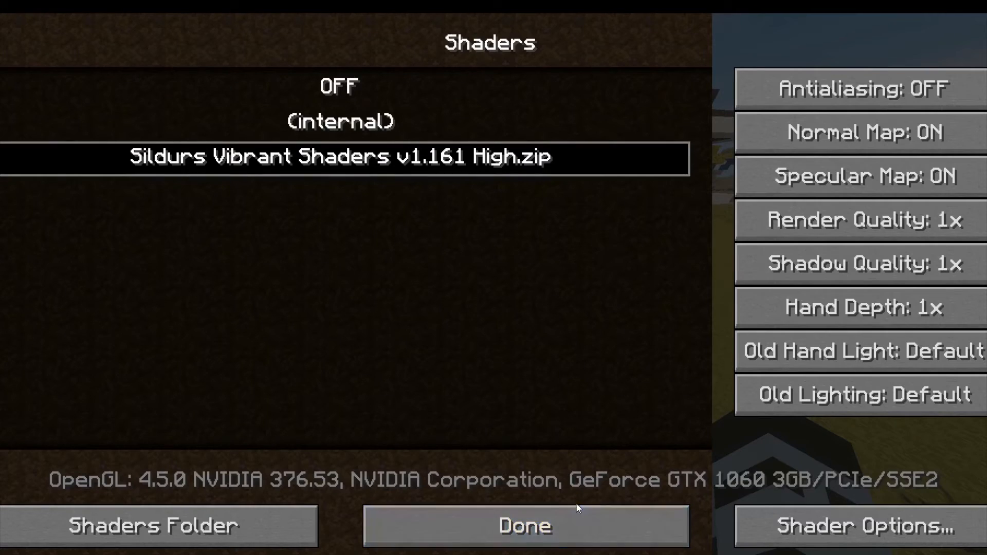
click(523, 525)
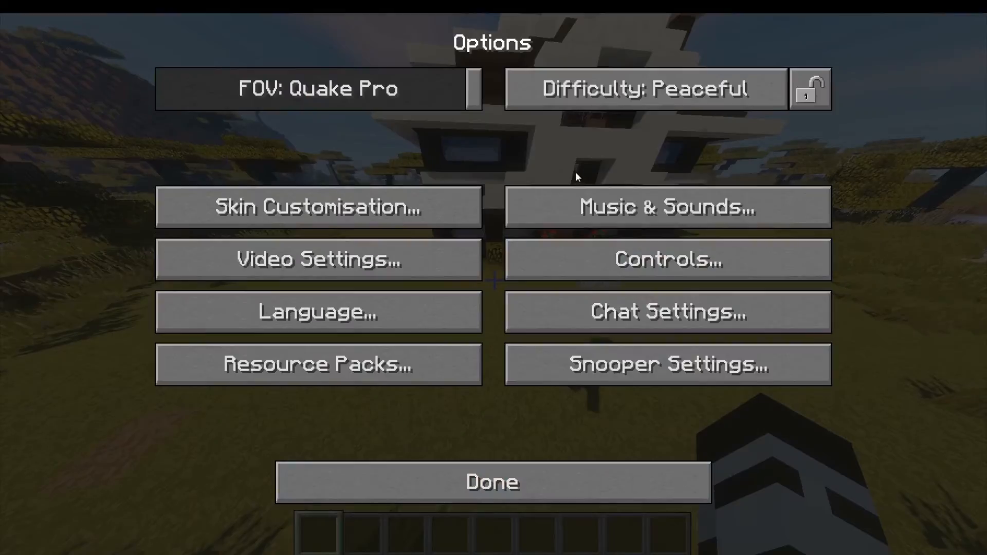
click(491, 482)
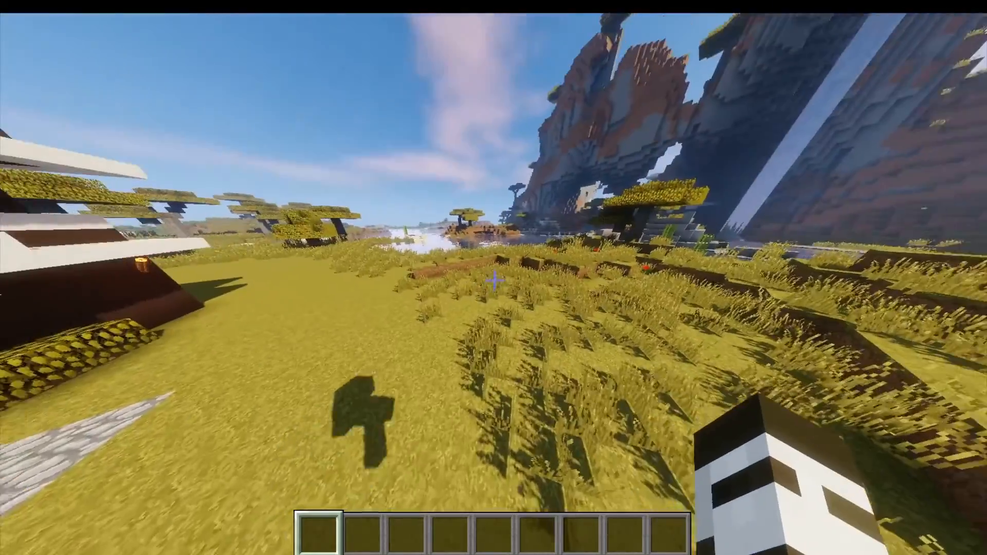
mouse_move(493, 277)
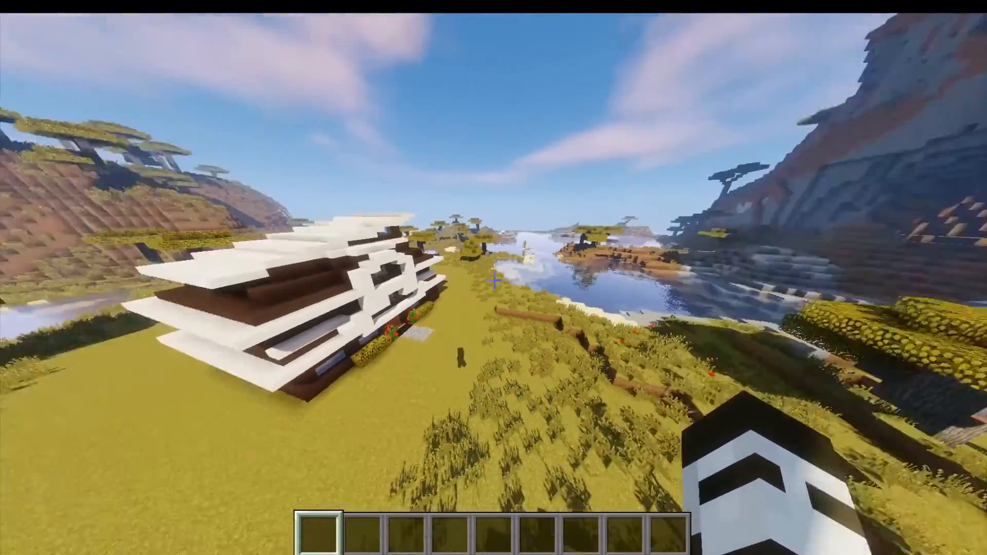
mouse_move(494, 277)
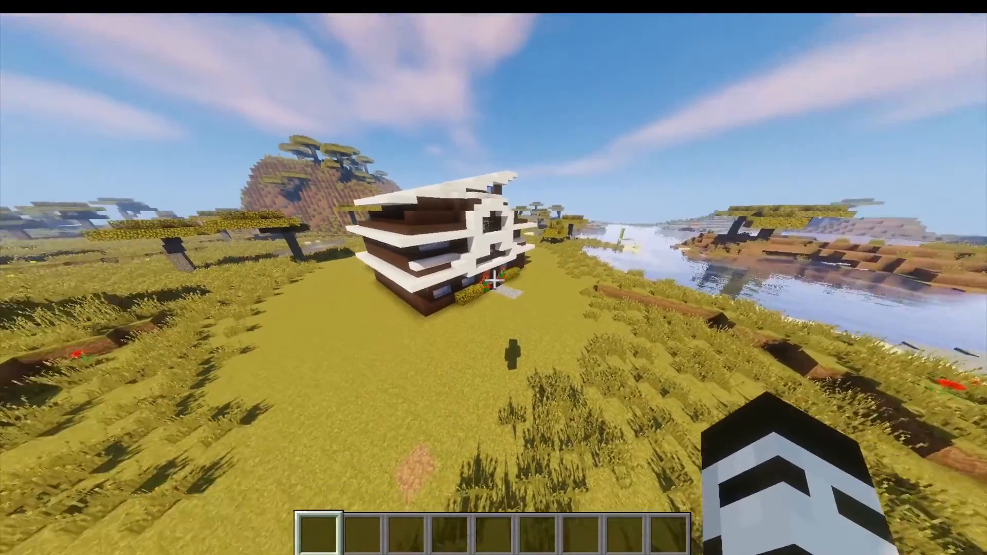